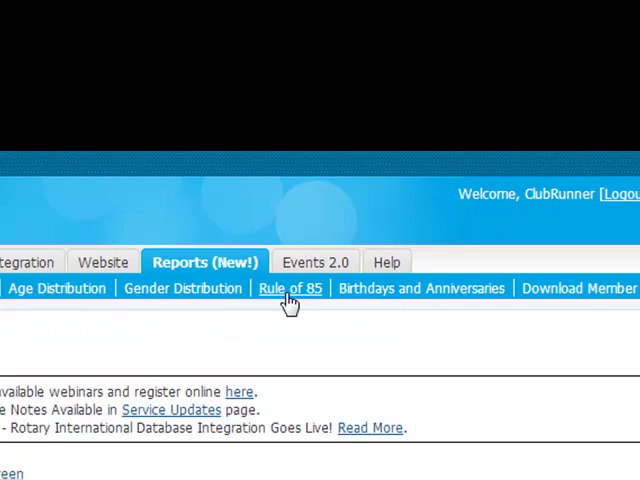
Open the Rule of 85 report from Reports (New), listing exemption-eligible members
{"action": "left_click", "coordinate": [290, 288]}
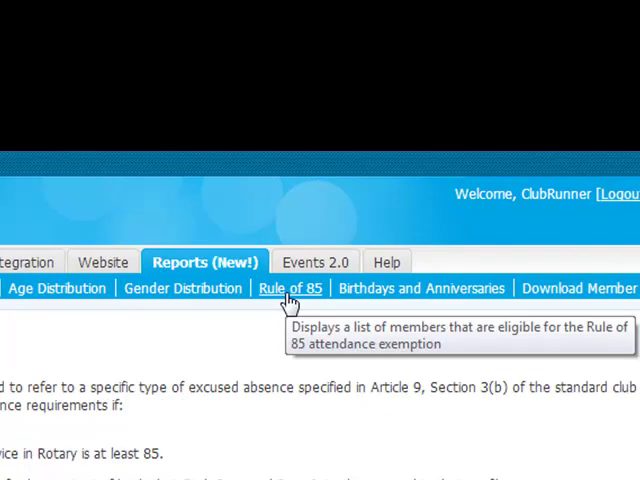
{"action": "left_click", "coordinate": [290, 288]}
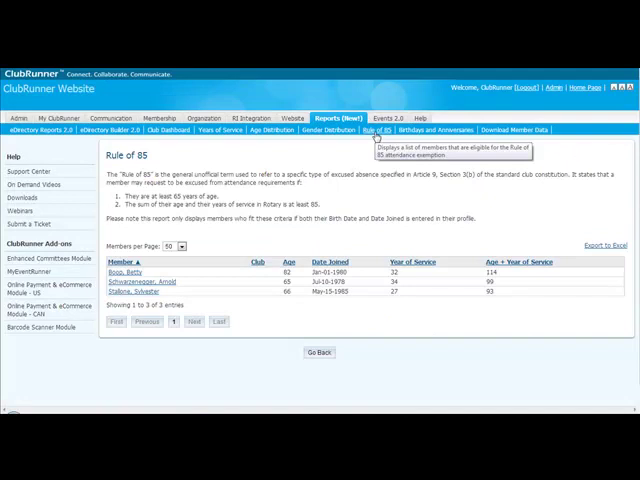
{"action": "mouse_move", "coordinate": [376, 136]}
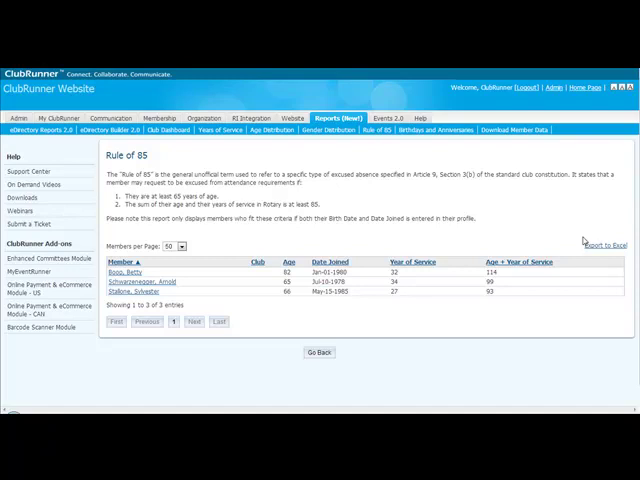
Export the Rule of 85 member list to Excel and save the spreadsheet file
{"action": "left_click", "coordinate": [608, 244]}
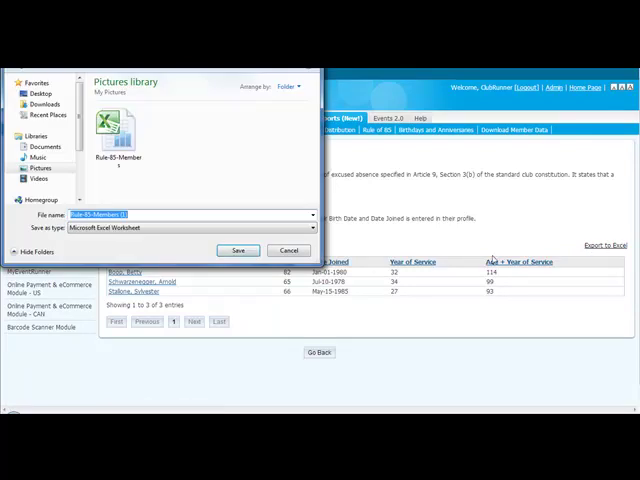
{"action": "left_click", "coordinate": [238, 250]}
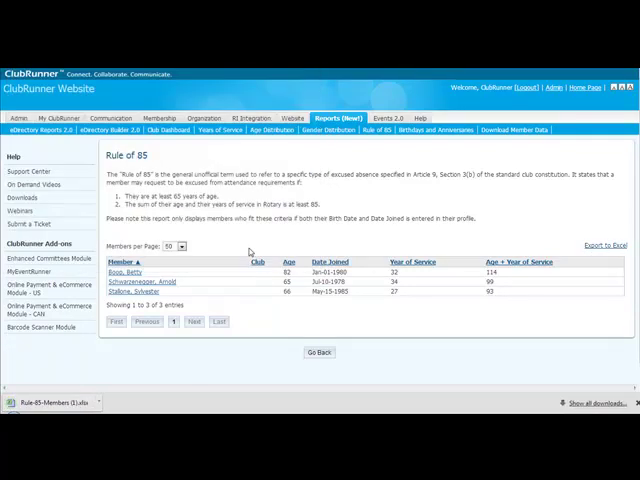
{"action": "mouse_move", "coordinate": [130, 350]}
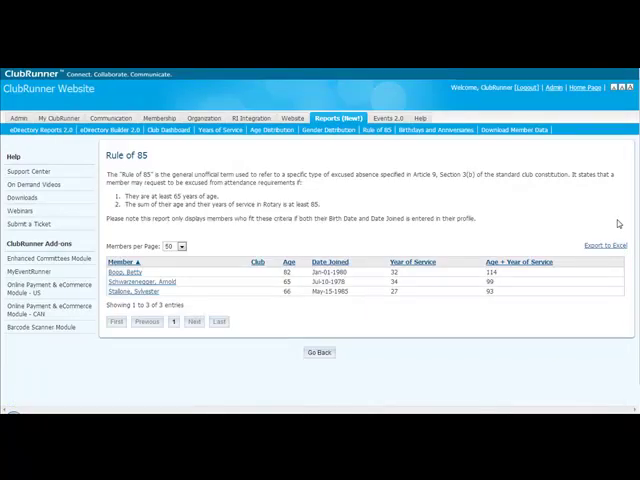
Choose a different Members per page value for the Rule of 85 report
{"action": "left_click", "coordinate": [180, 246]}
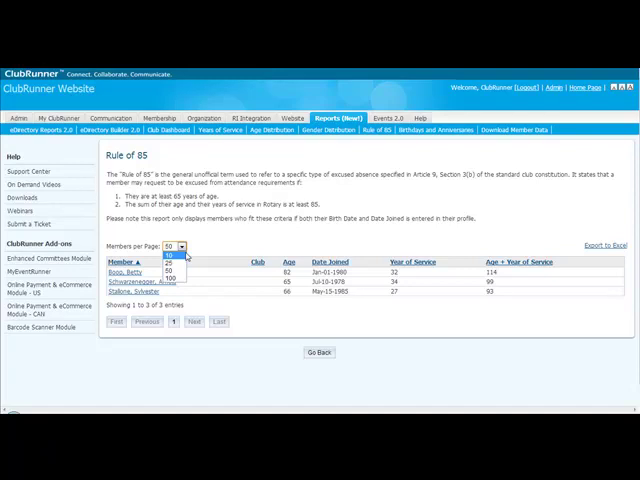
{"action": "left_click", "coordinate": [172, 254]}
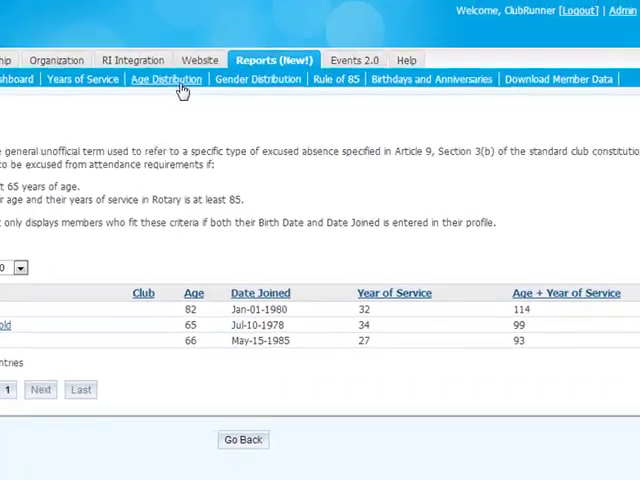
Switch to the Age Distribution report showing the pie chart and age-group counts
{"action": "left_click", "coordinate": [164, 80]}
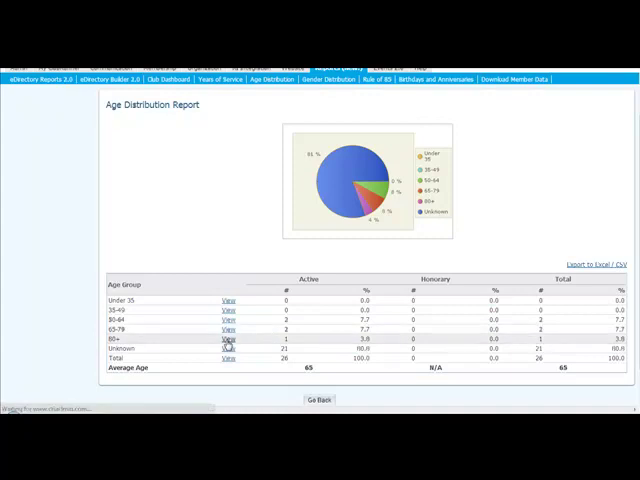
View one age group's members, then tick a different Age checkbox and apply with Show
{"action": "left_click", "coordinate": [228, 340]}
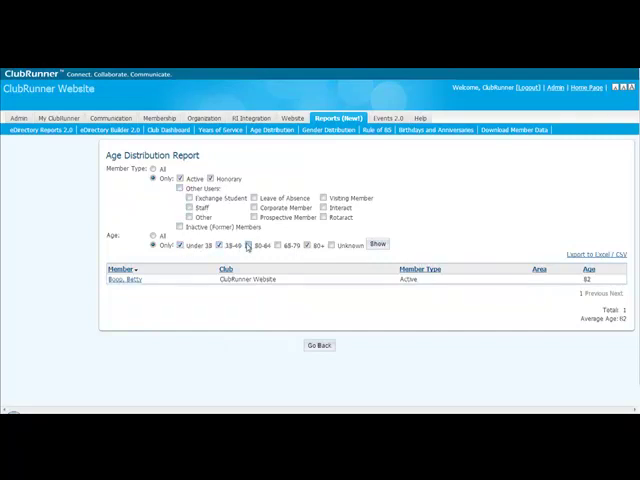
{"action": "left_click", "coordinate": [378, 244]}
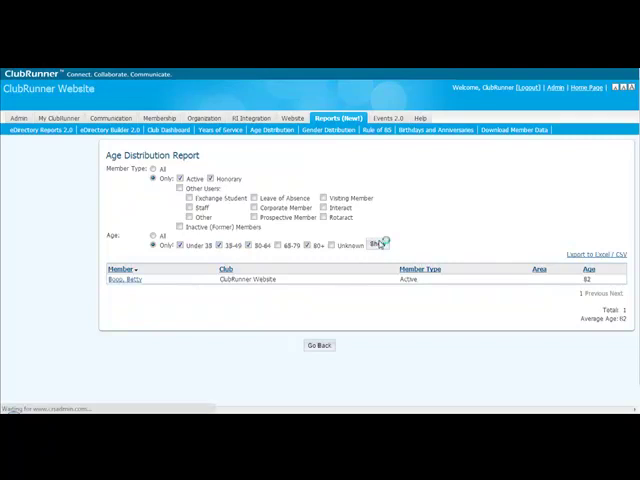
{"action": "left_click", "coordinate": [376, 244]}
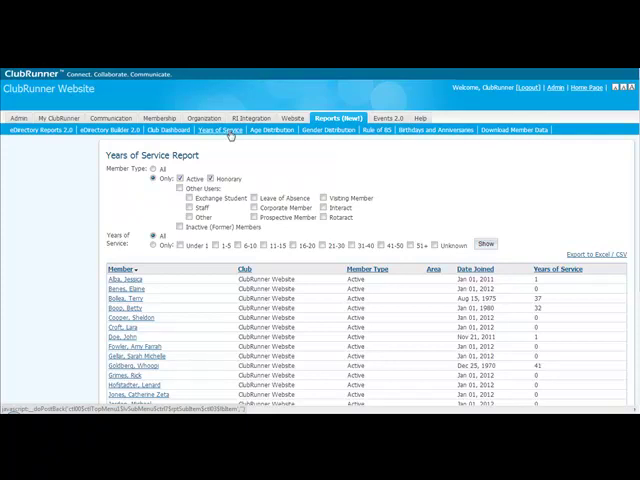
{"action": "mouse_move", "coordinate": [118, 328]}
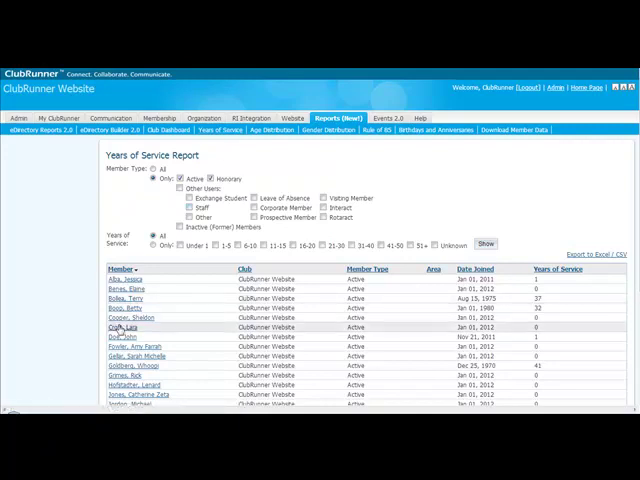
{"action": "mouse_move", "coordinate": [136, 344]}
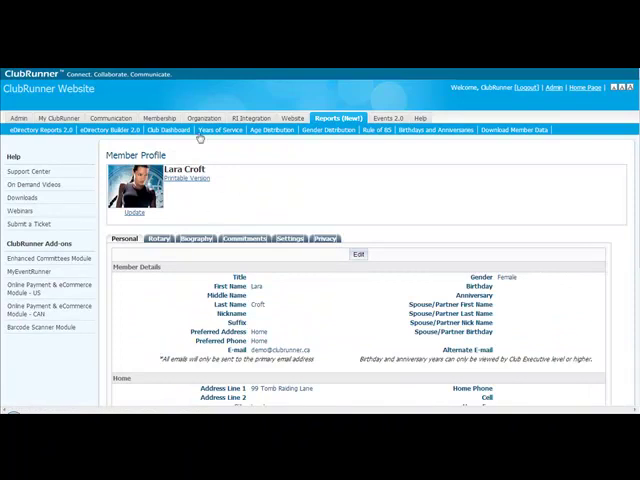
Return from the member profile to the Years of Service report via the Reports link
{"action": "left_click", "coordinate": [216, 130]}
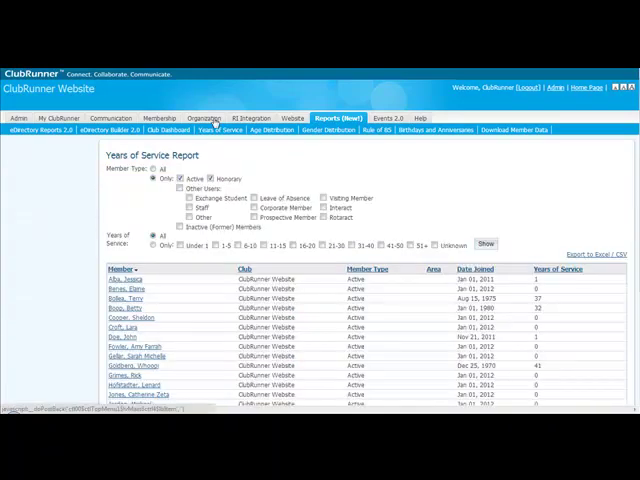